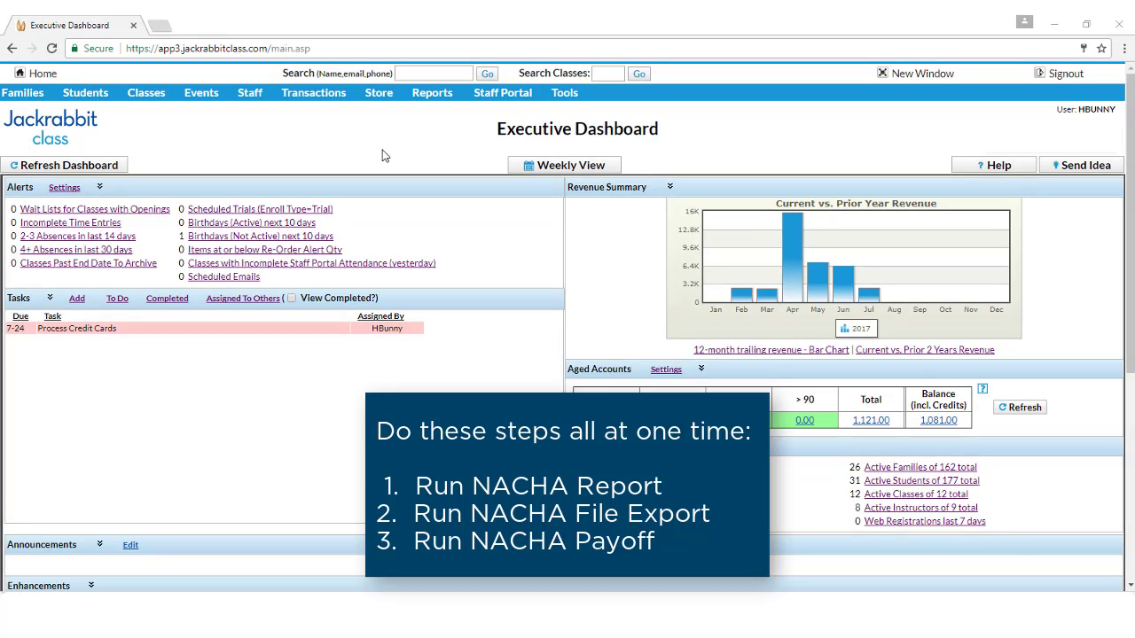
Open the NACHA Report search criteria from the Transactions menu.
click(312, 92)
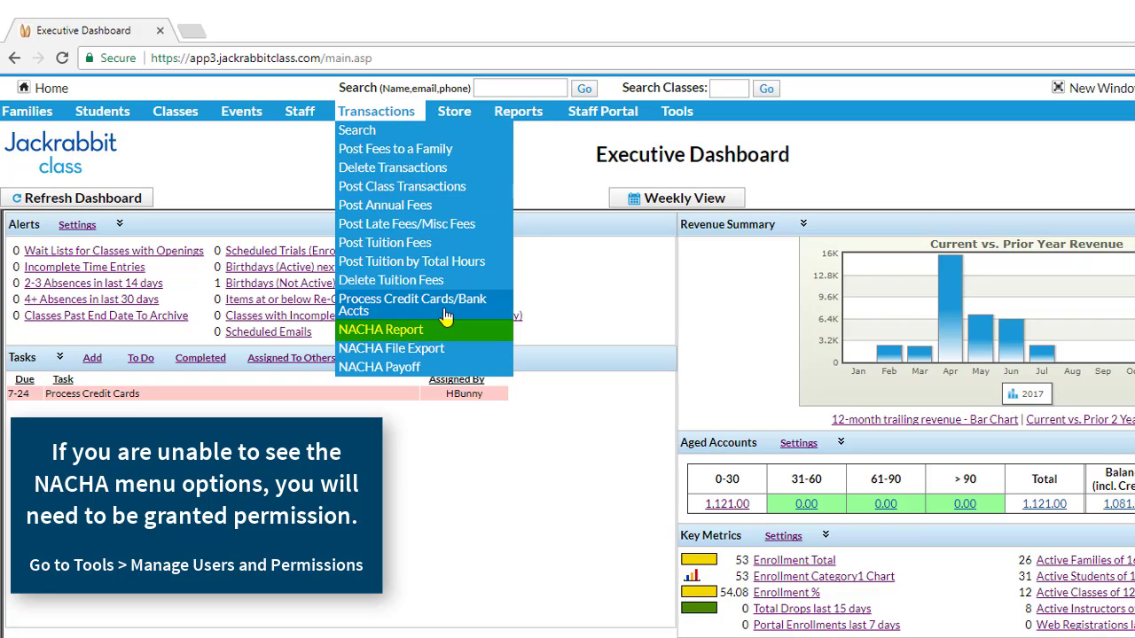
click(380, 329)
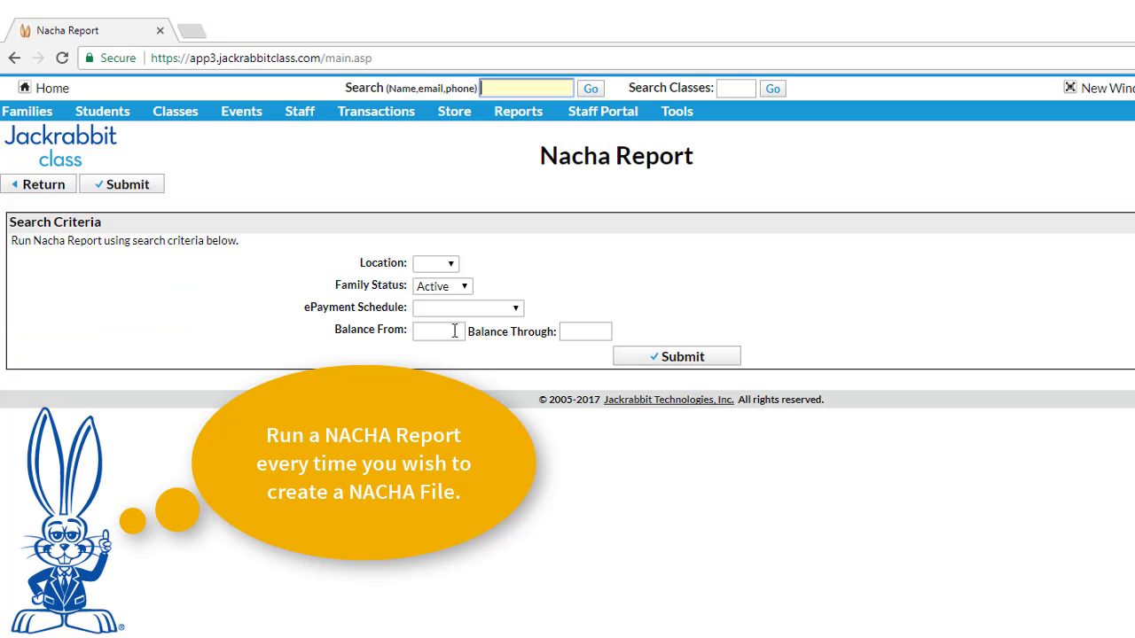
mouse_move(487, 383)
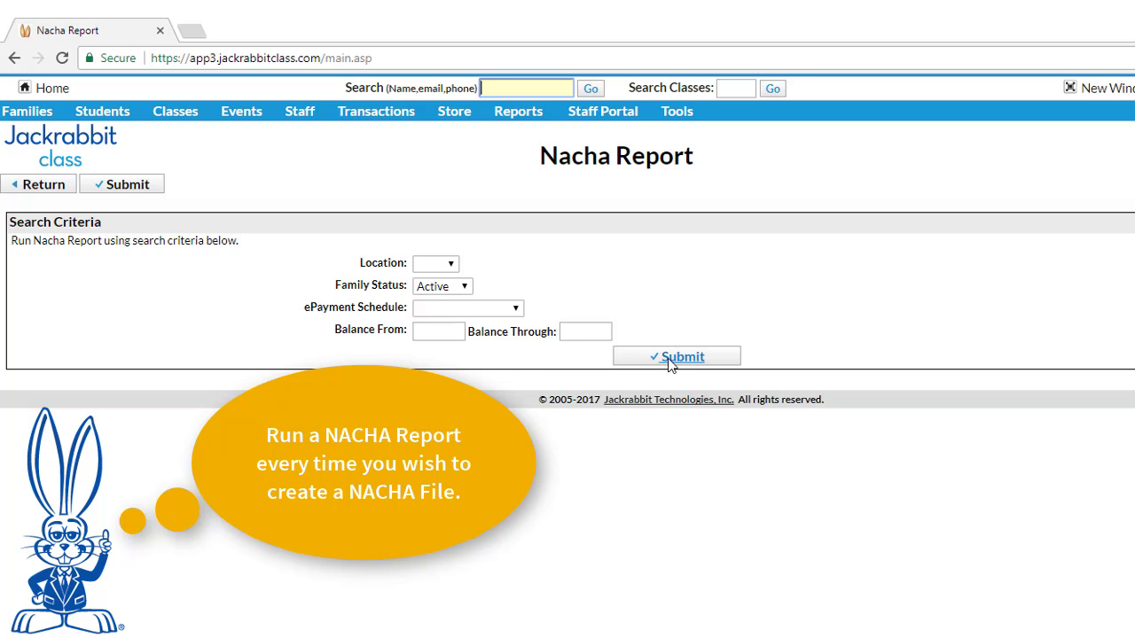
Submit the NACHA report, check the Butter family's billing info, and return to the report.
click(676, 355)
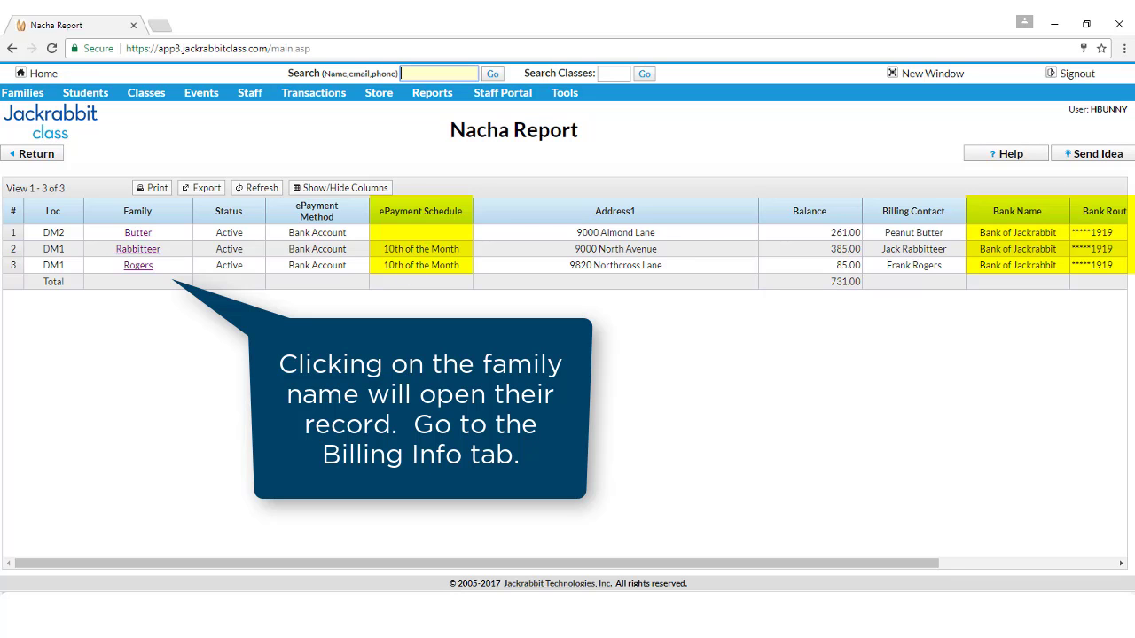
click(138, 233)
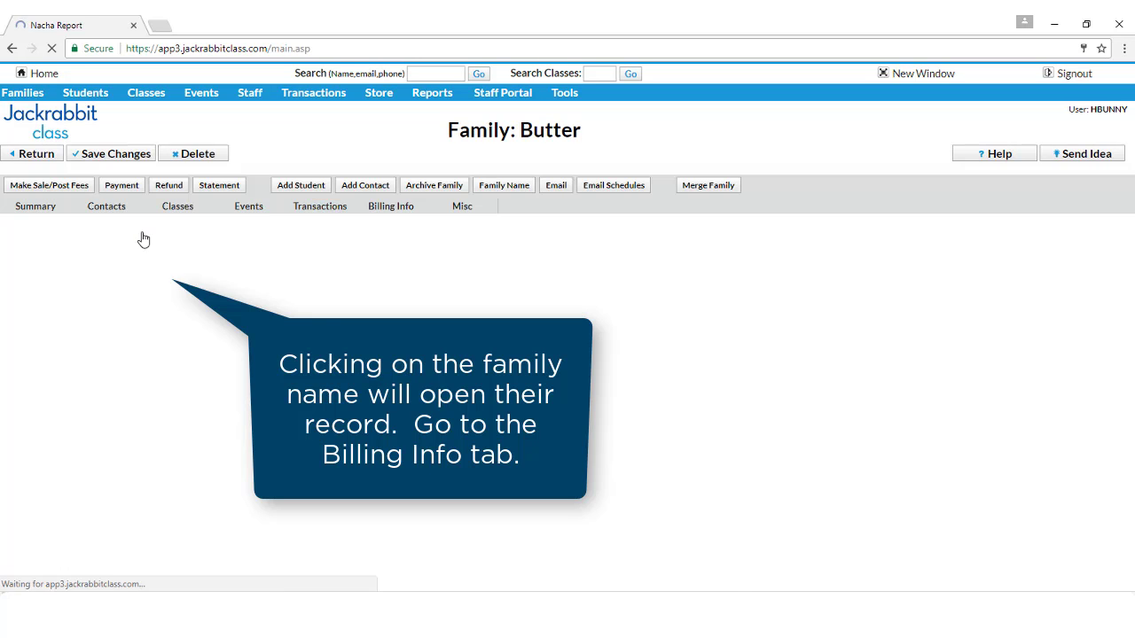
click(390, 206)
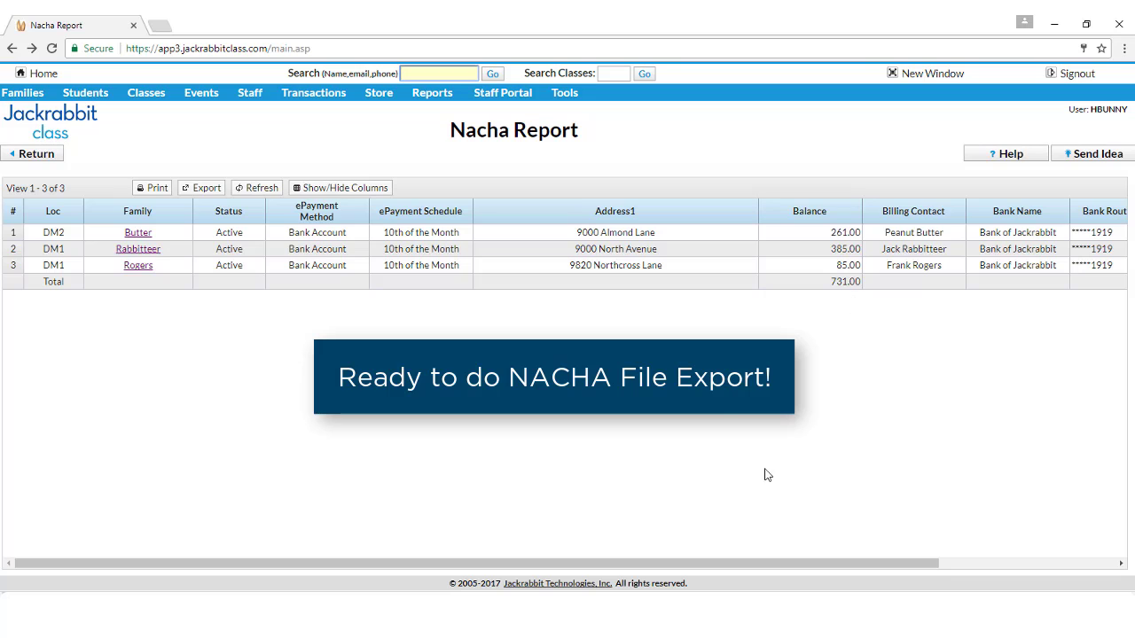
Export the NACHA text file for families on the 10th of the Month ePayment schedule.
scroll(right, 3)
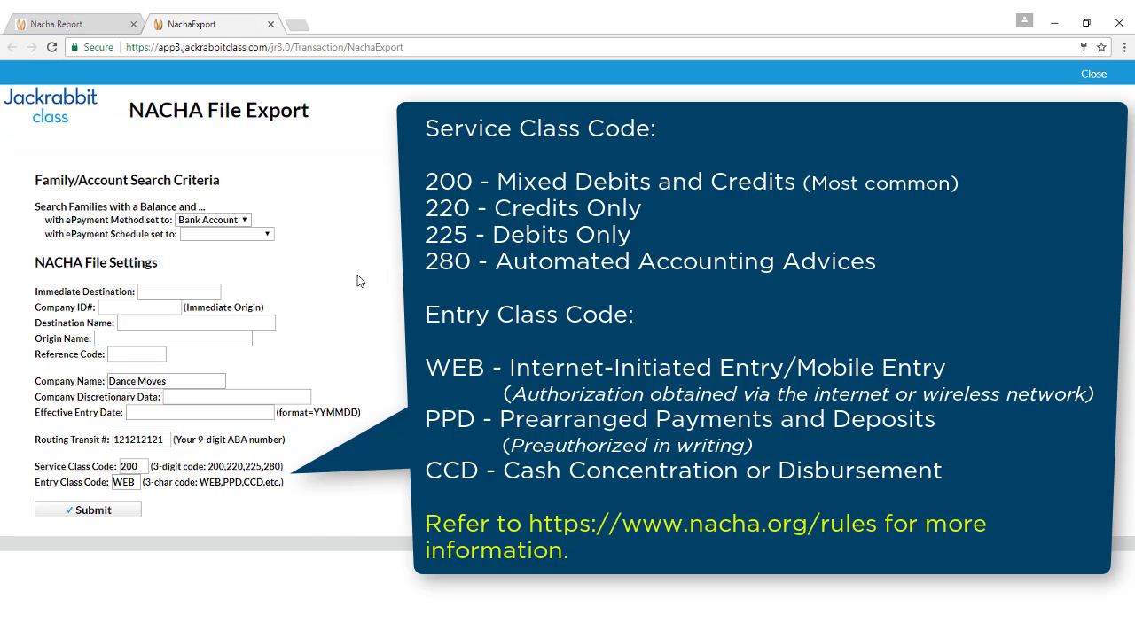
click(227, 234)
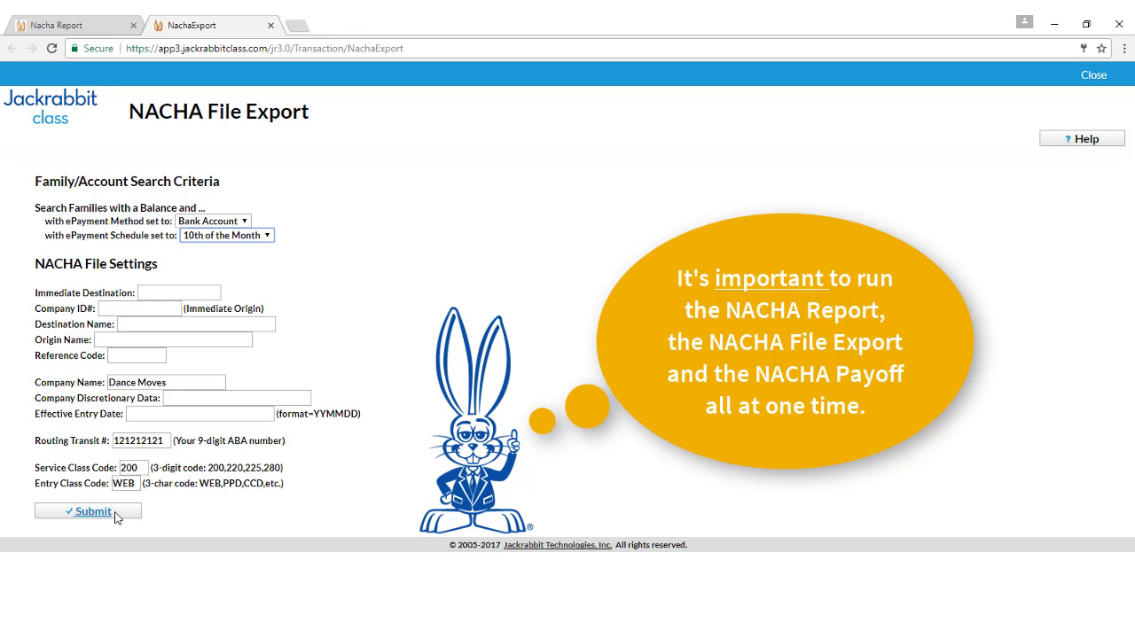
click(89, 511)
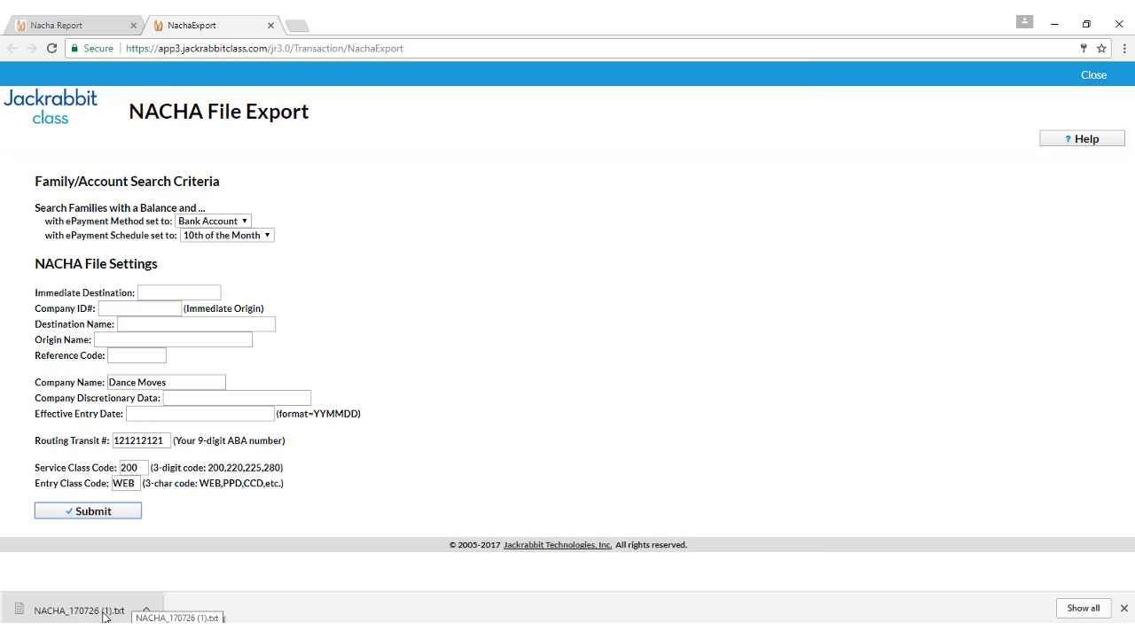
Close the NachaExport file and go to the NACHA Payoff page via Transactions.
click(78, 610)
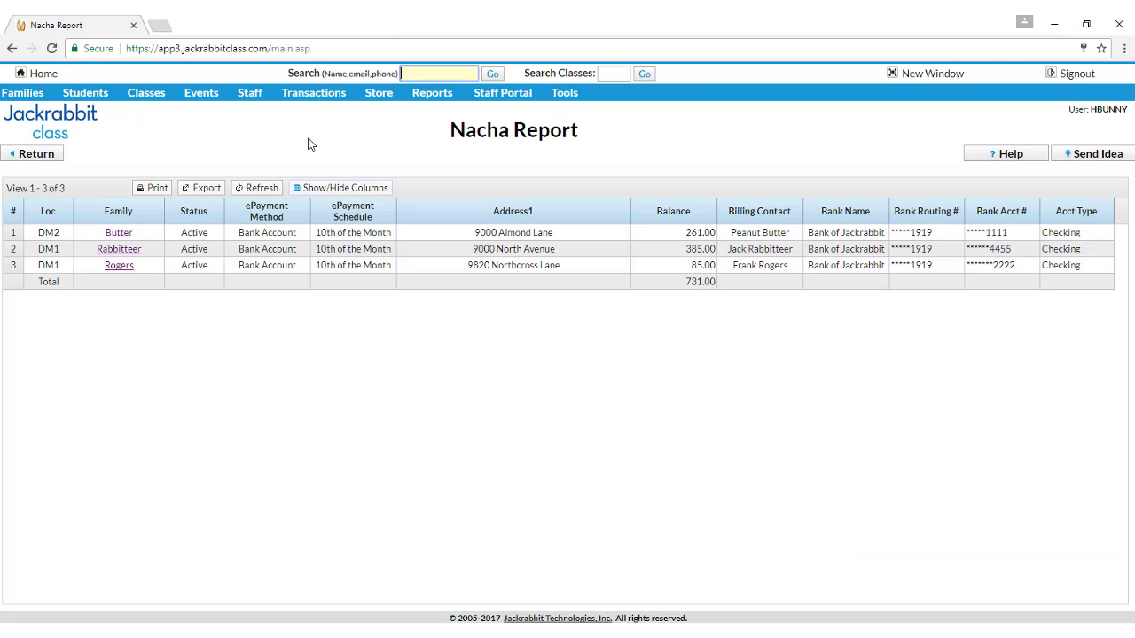
click(312, 93)
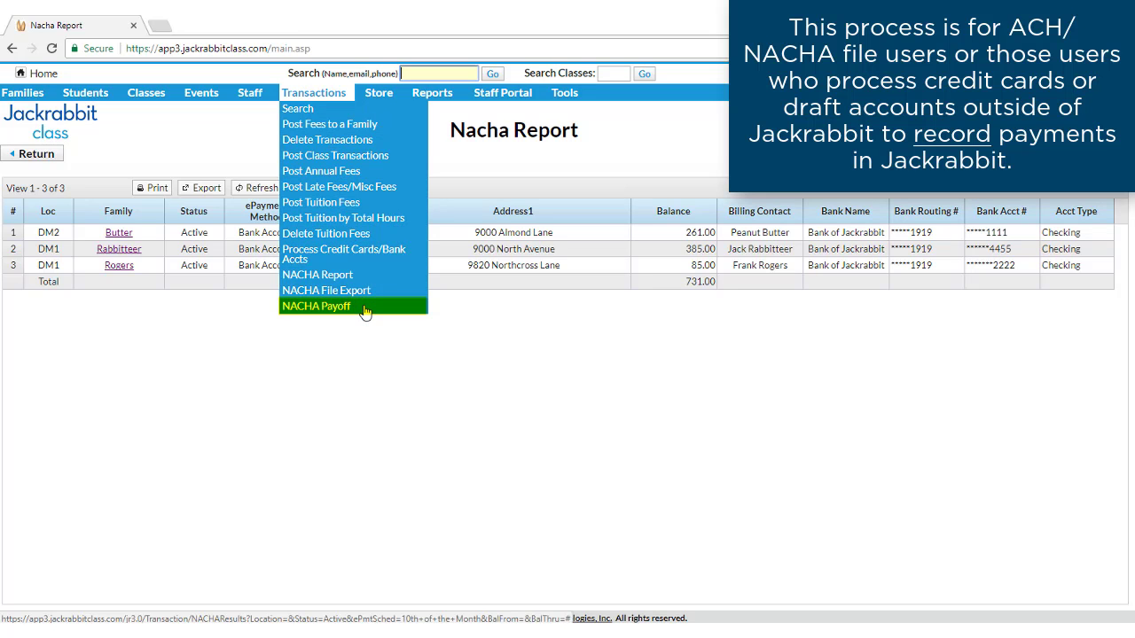
click(315, 305)
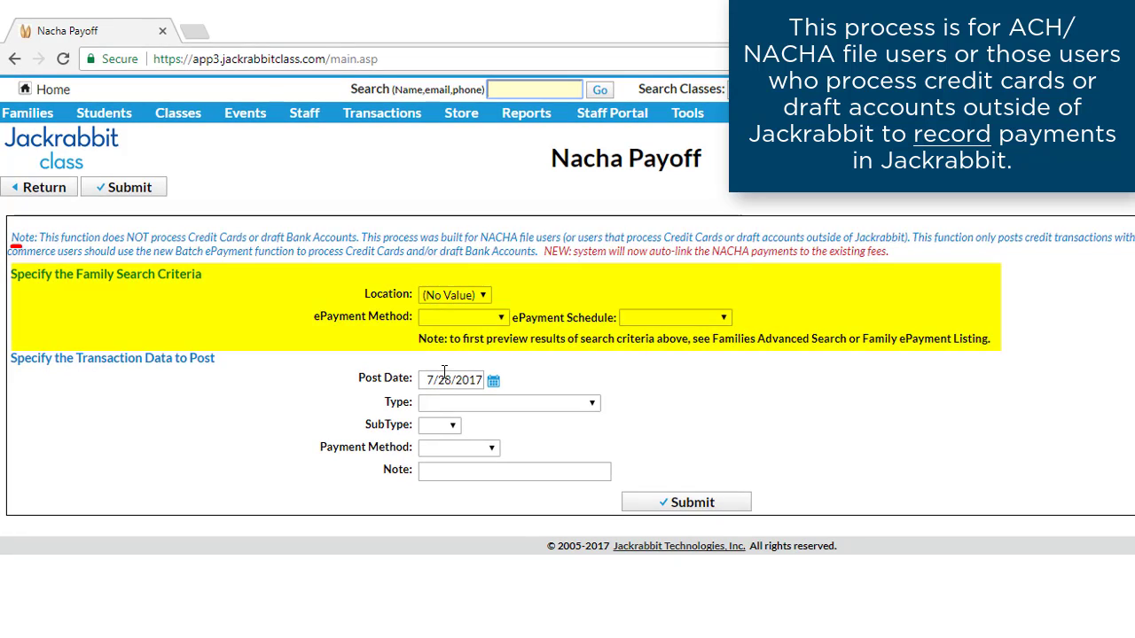
Limit the payoff to location DM1 on the 10th of the Month schedule with today's post date.
click(454, 294)
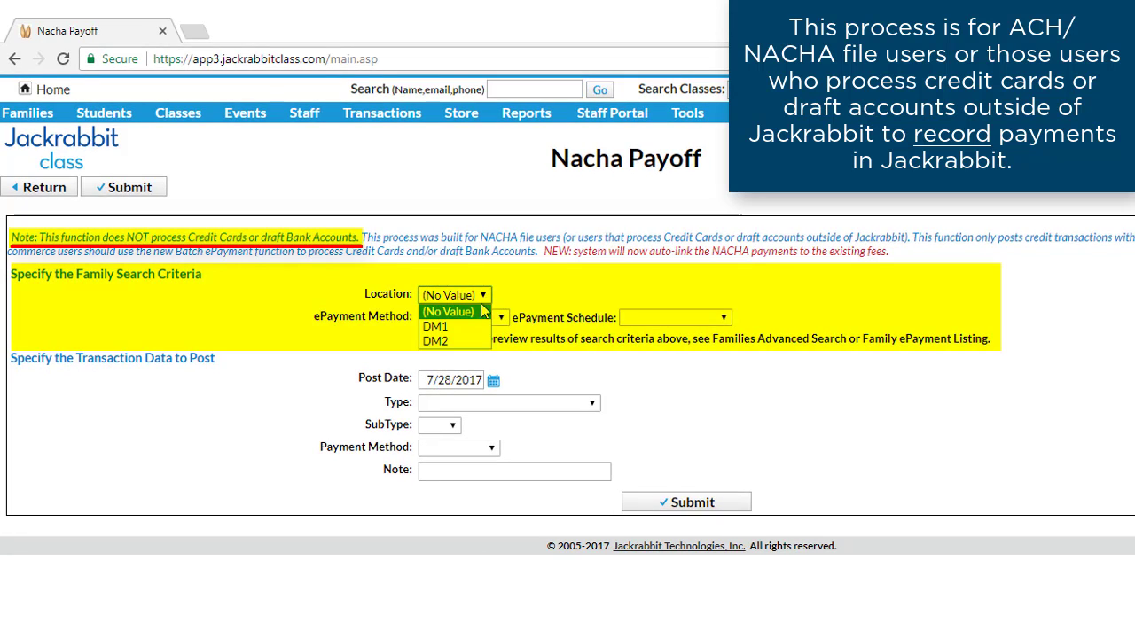
click(459, 316)
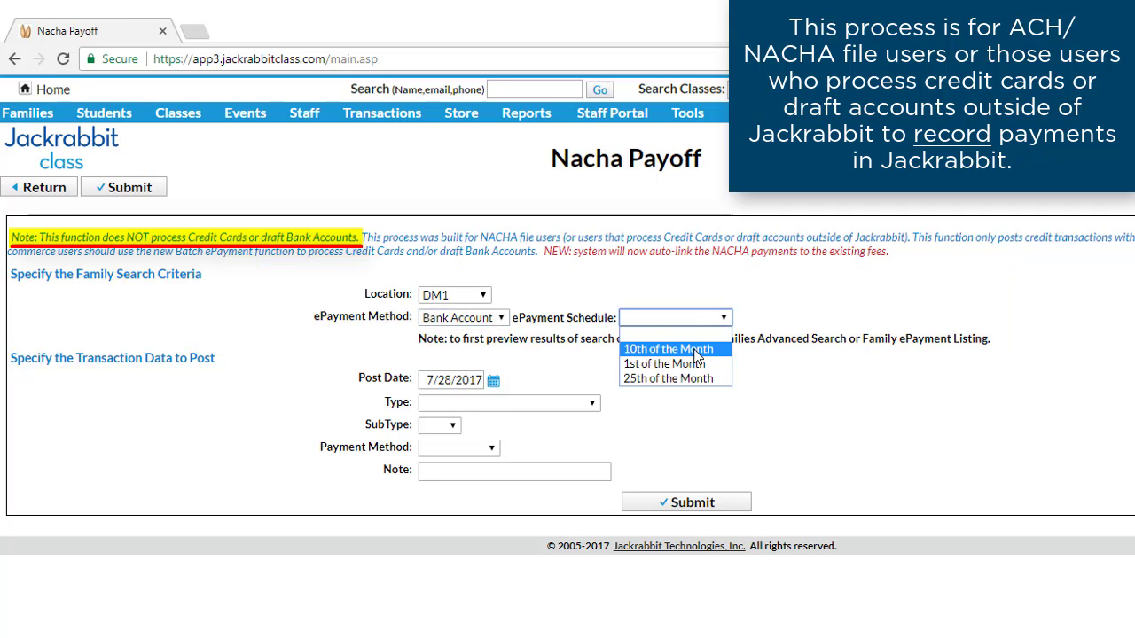
click(669, 347)
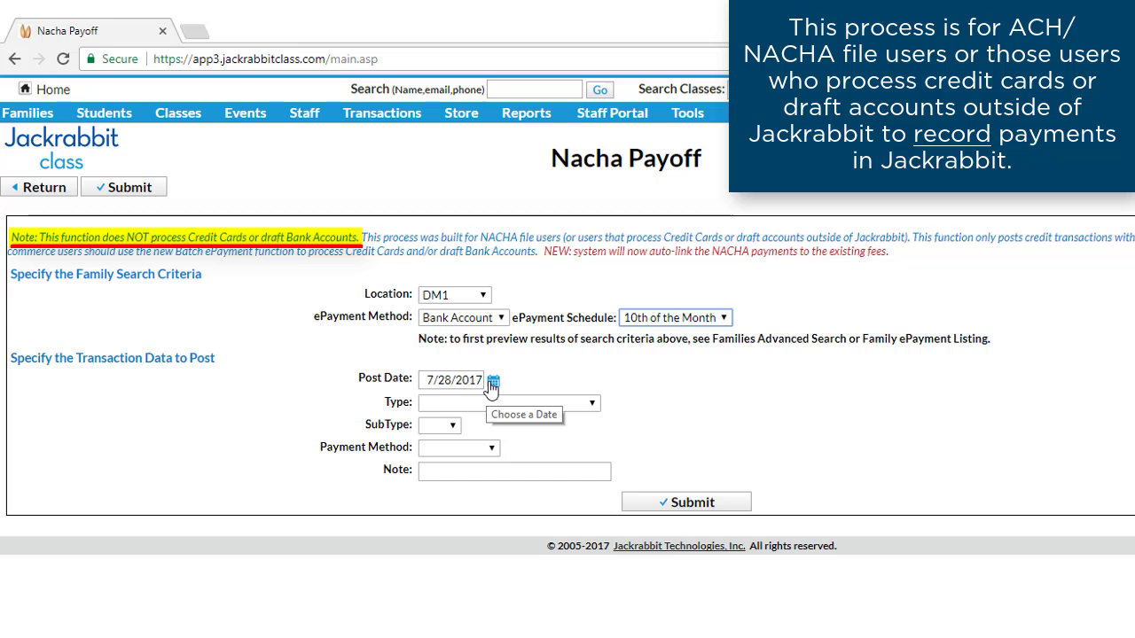
click(491, 380)
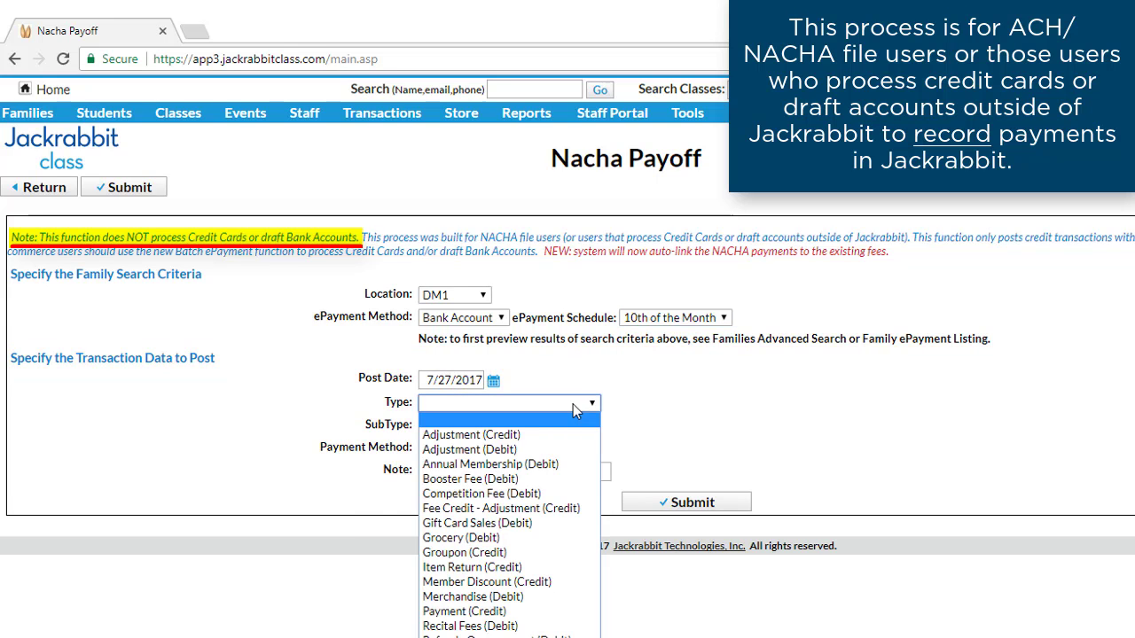
Post the payoffs as Payment (Credit) by Bank Draft and view the two posted transactions.
click(460, 610)
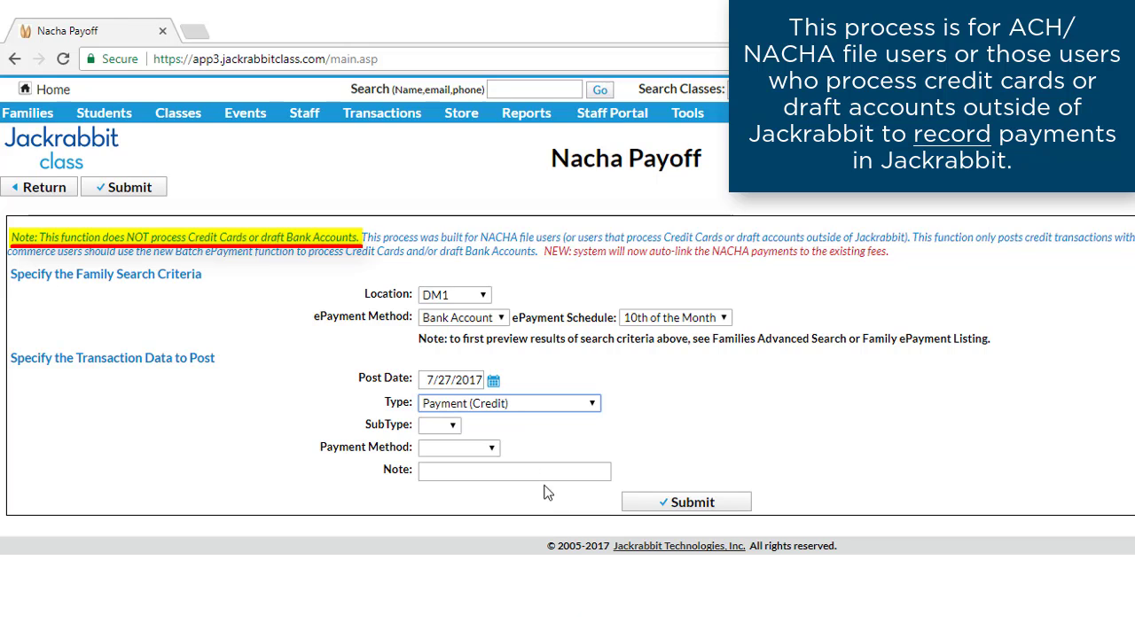
click(457, 447)
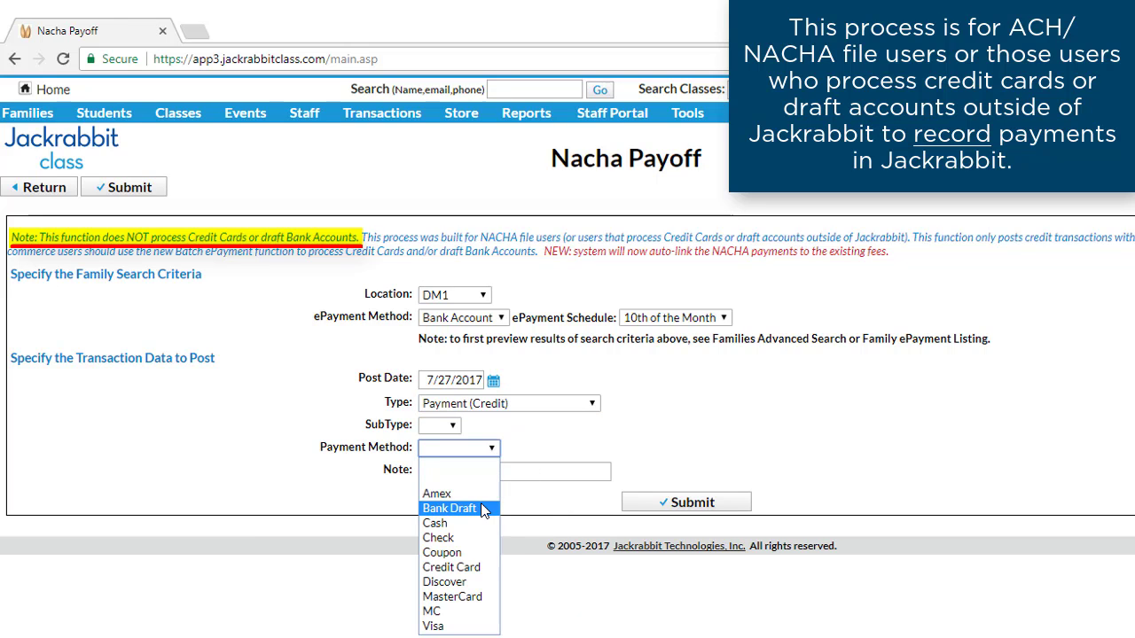
click(450, 509)
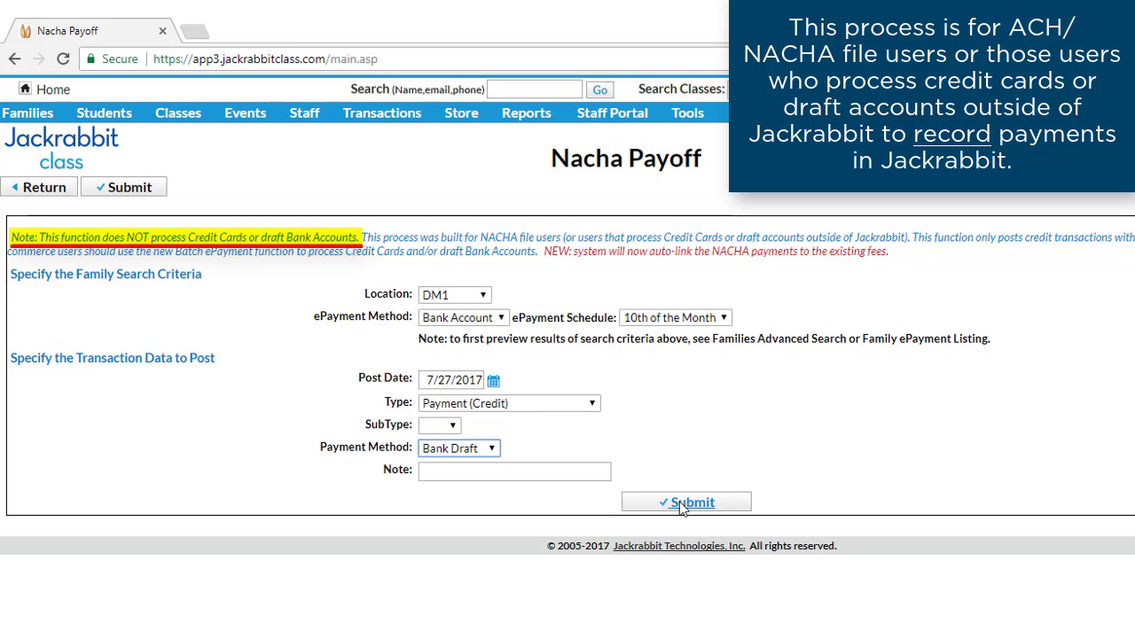
click(685, 502)
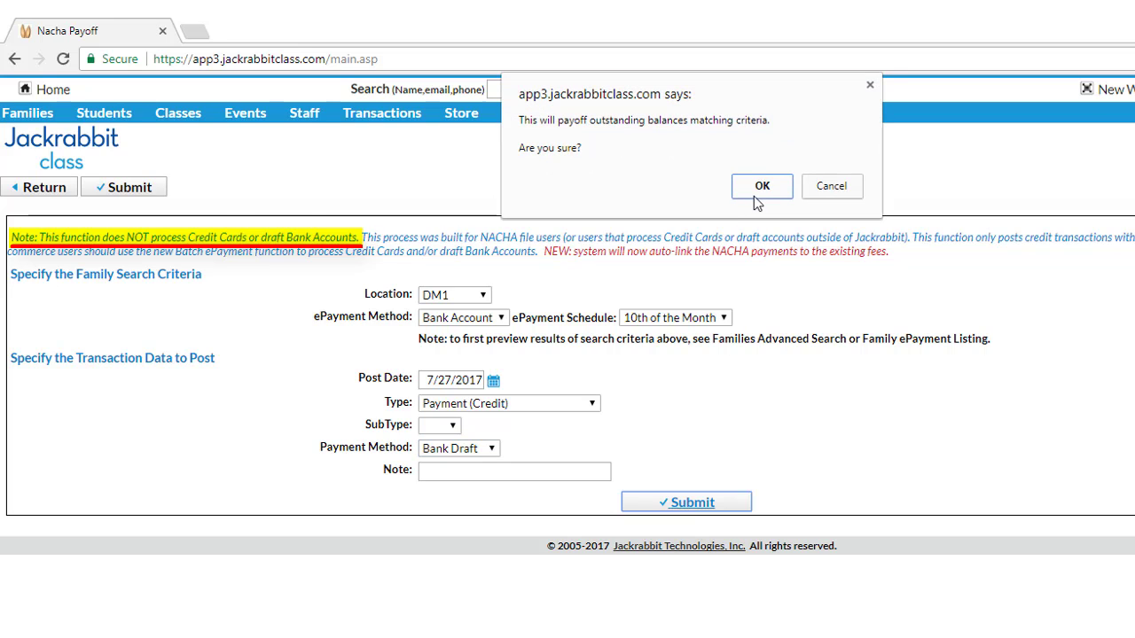
click(762, 187)
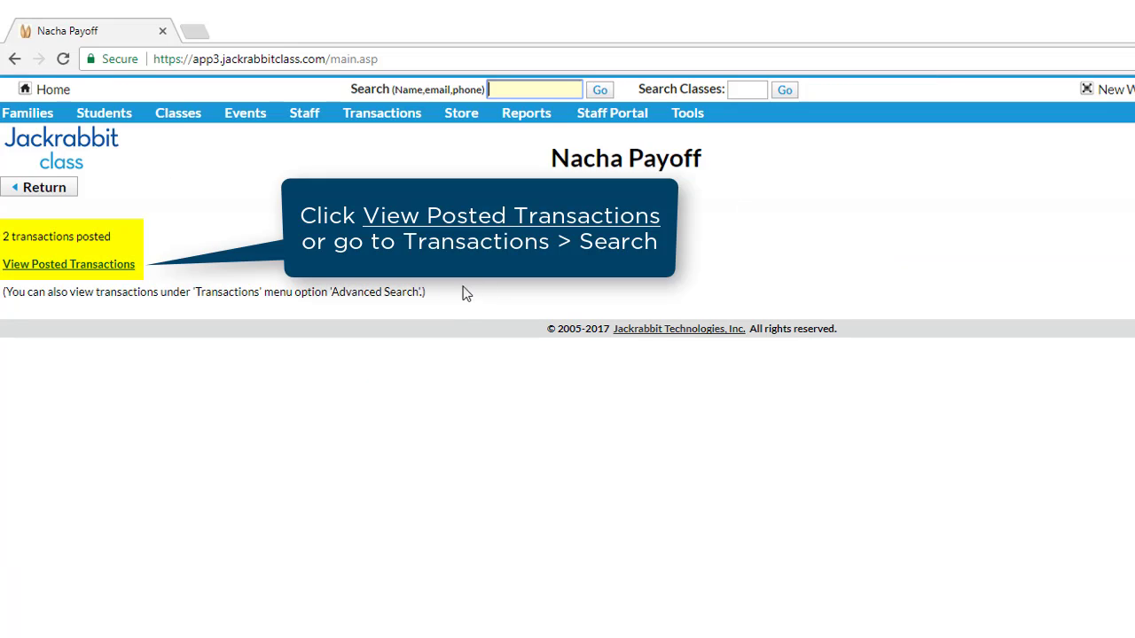
mouse_move(62, 270)
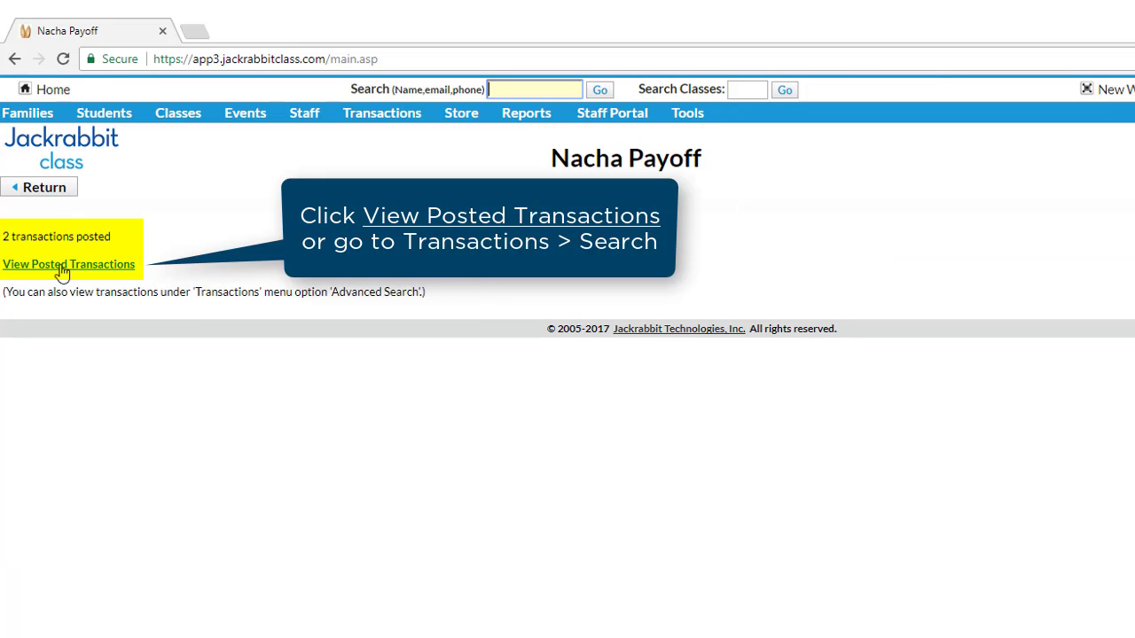
click(68, 264)
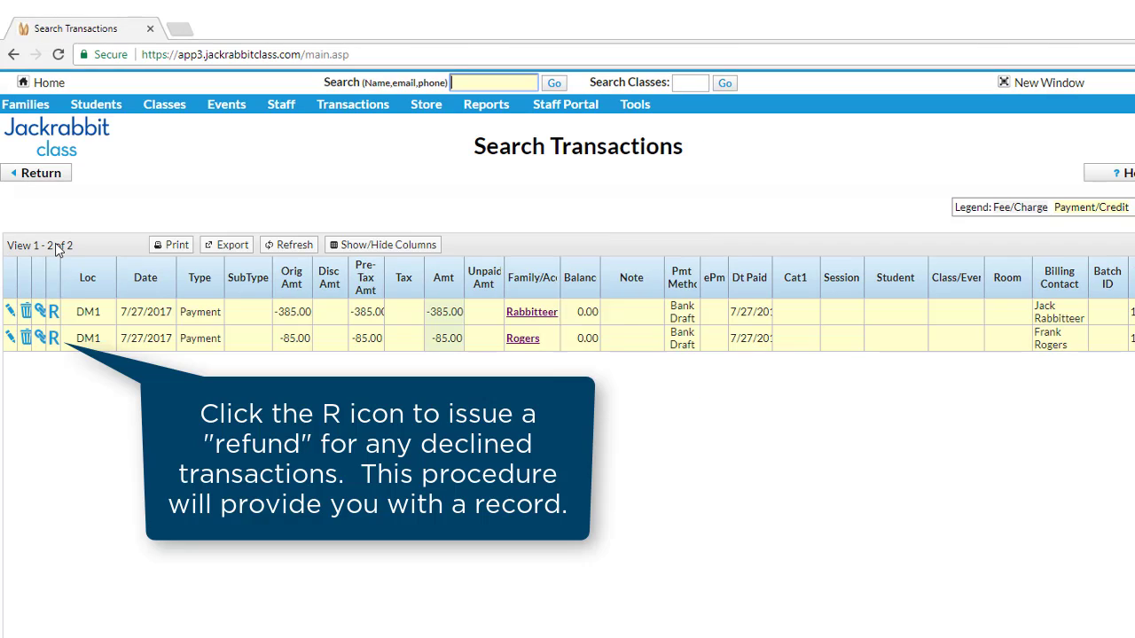